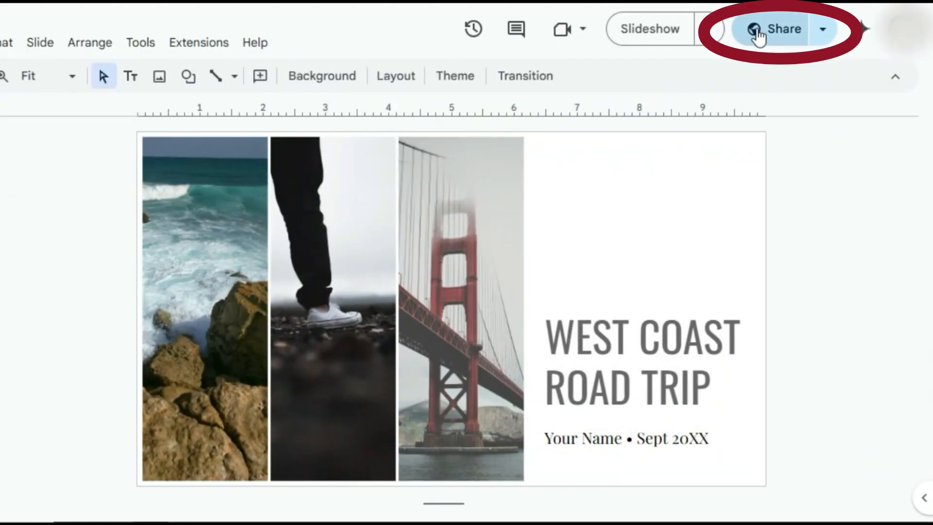
Bring up the Share "Photo album" dialog listing who has access
left_click(783, 29)
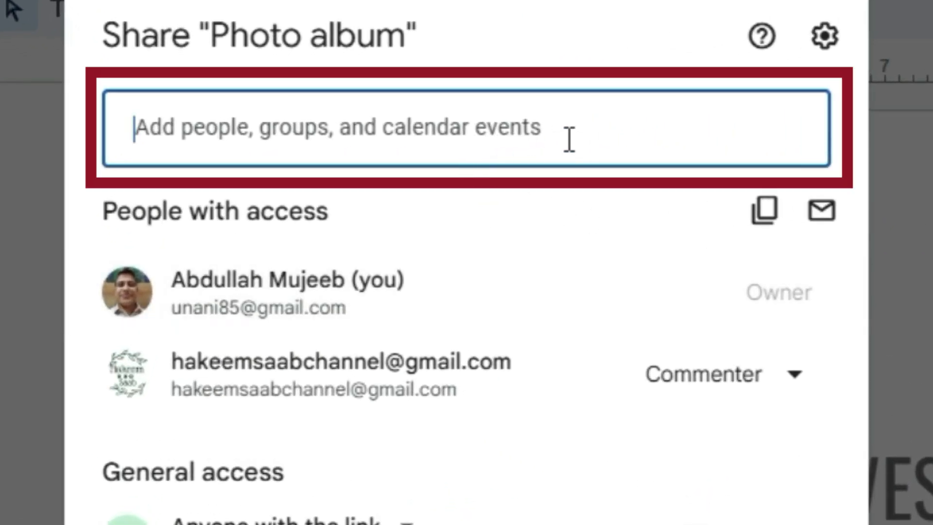
mouse_move(461, 354)
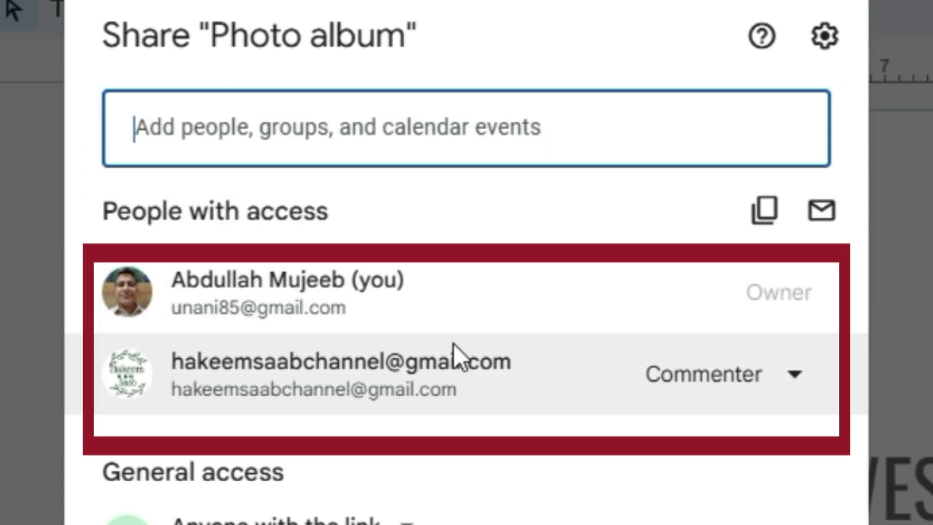
mouse_move(455, 356)
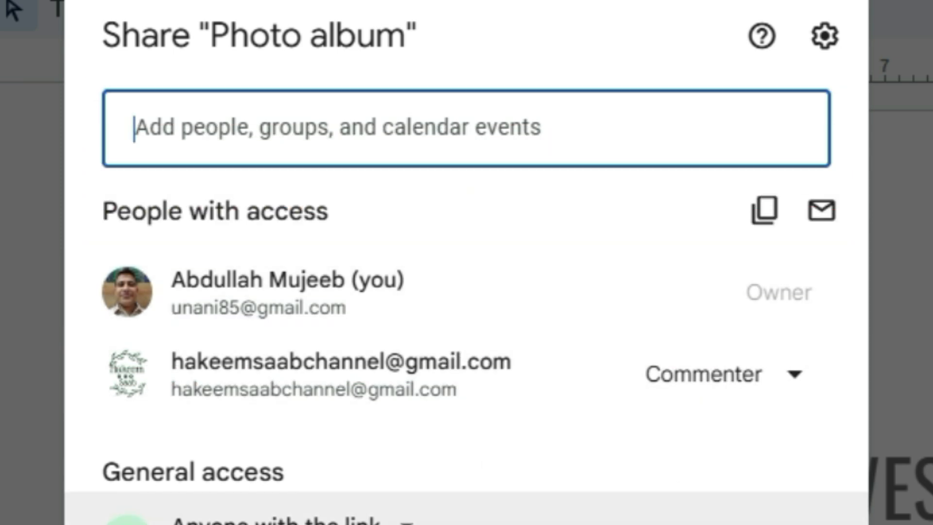
scroll("down", 3)
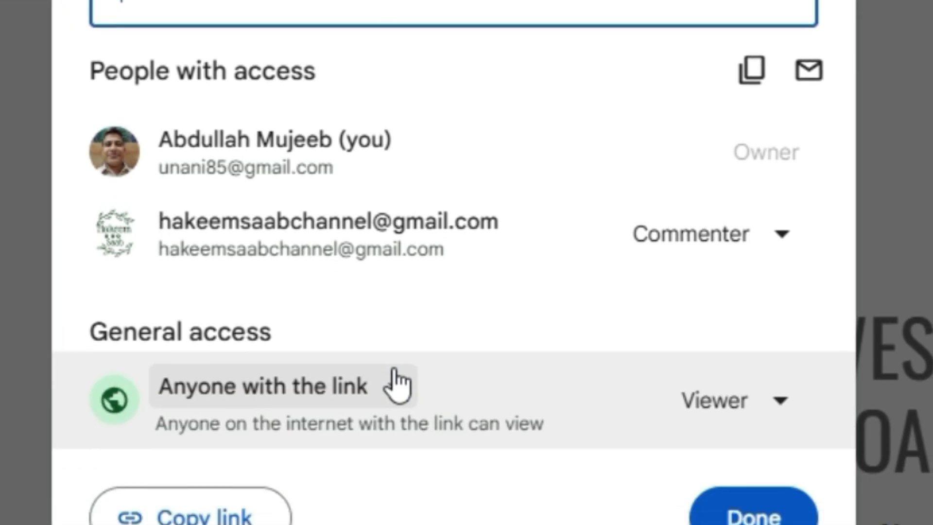
left_click(262, 386)
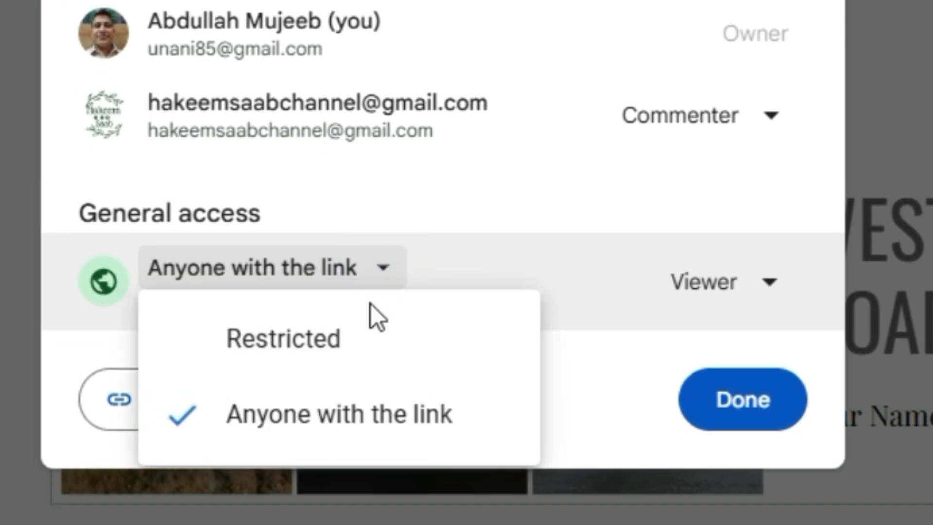
left_click(283, 338)
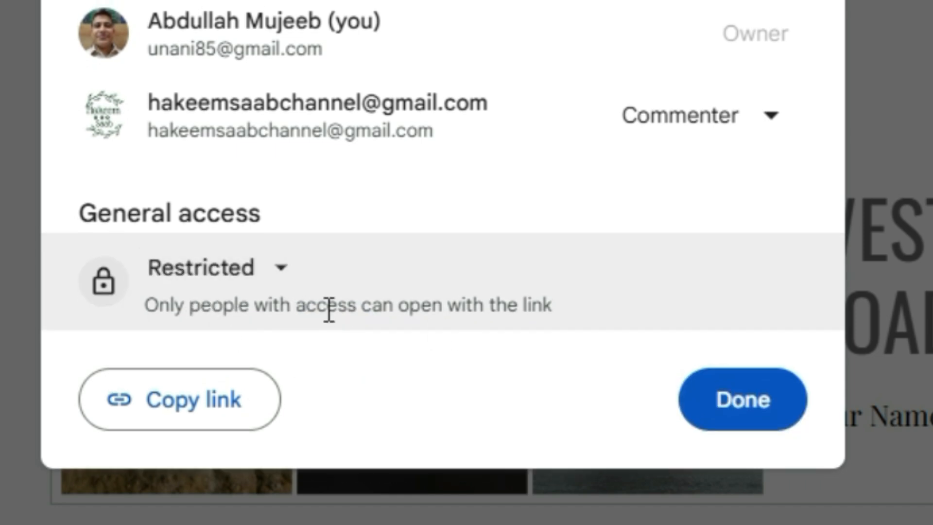
left_click(201, 267)
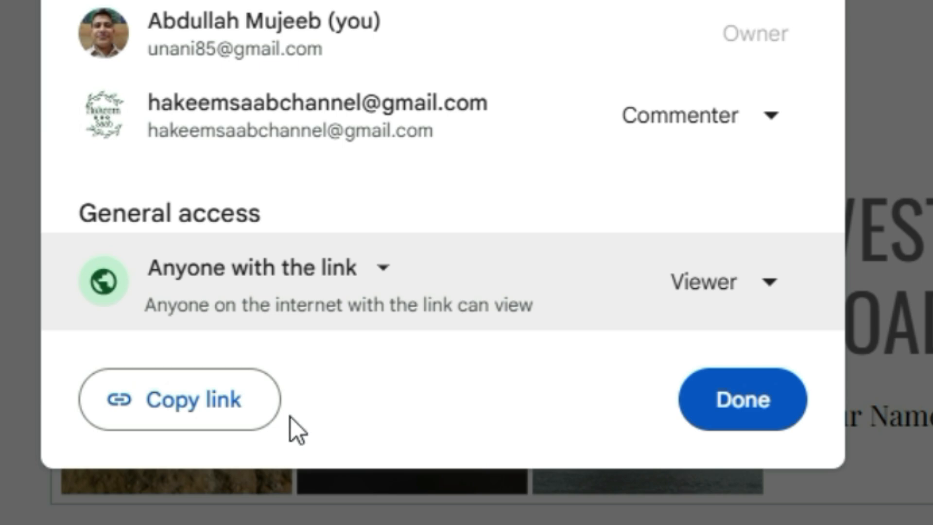
Switch the Anyone-with-the-link role through Editor and Commenter, ending on Viewer
left_click(770, 284)
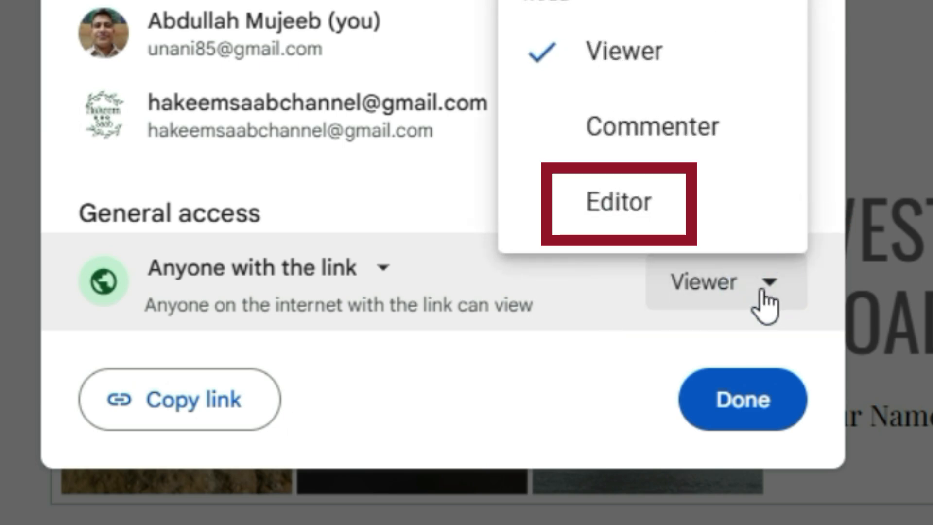
left_click(619, 202)
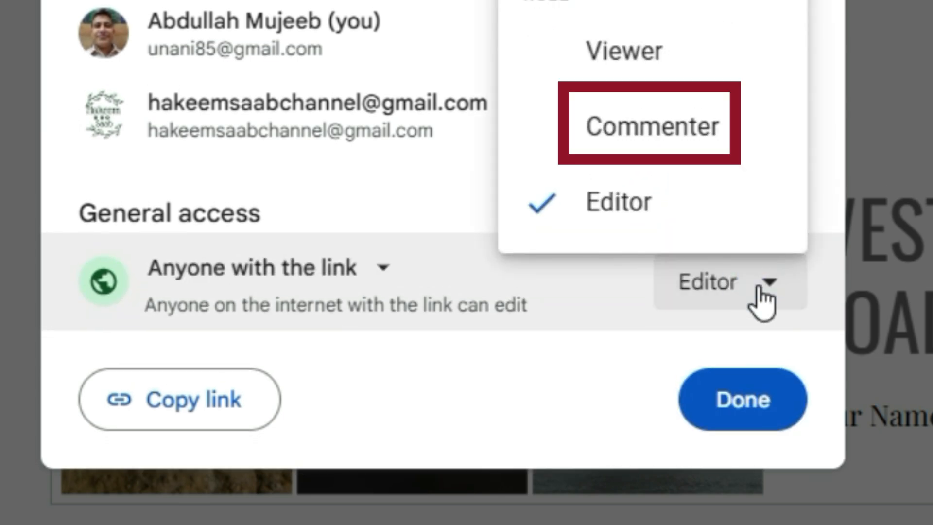
left_click(650, 125)
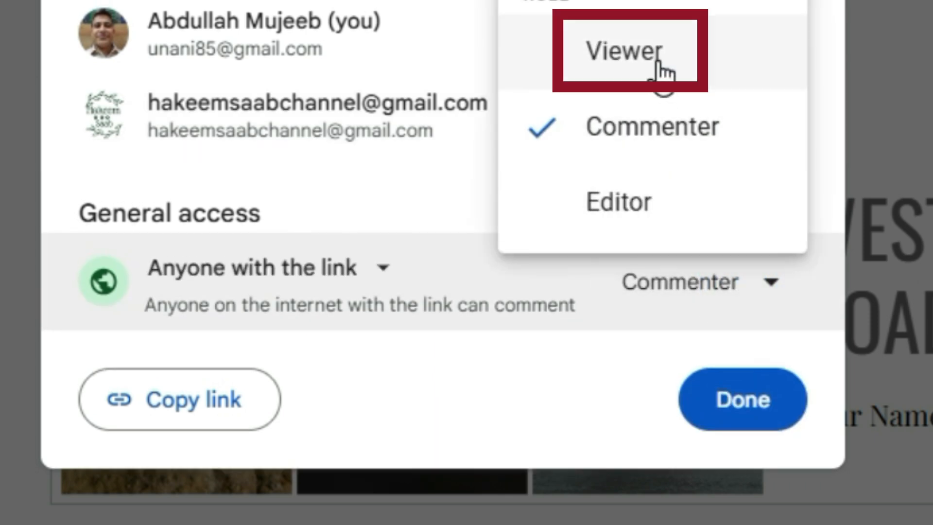
left_click(622, 51)
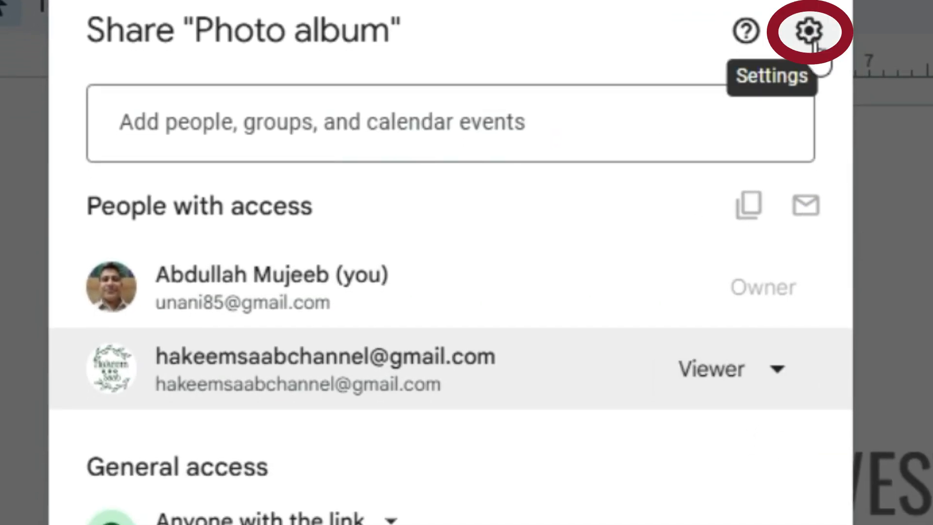
left_click(813, 31)
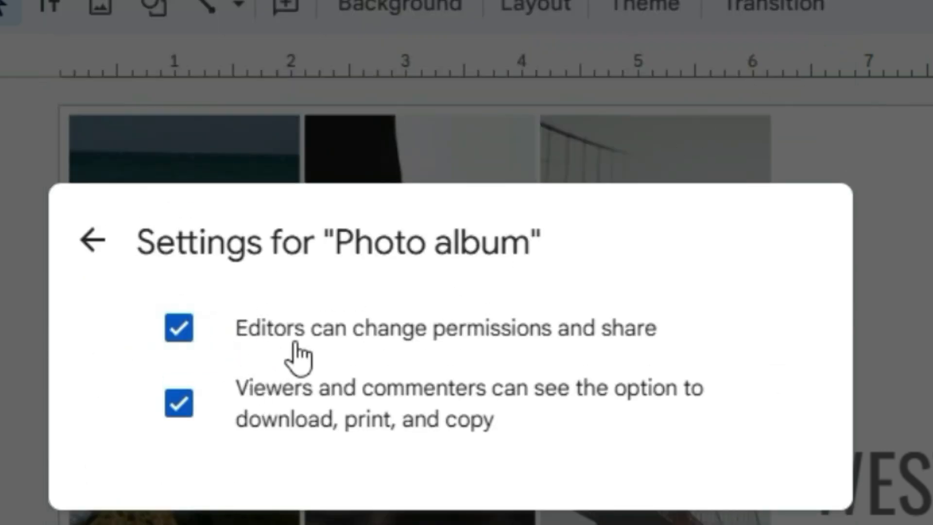
left_click(178, 327)
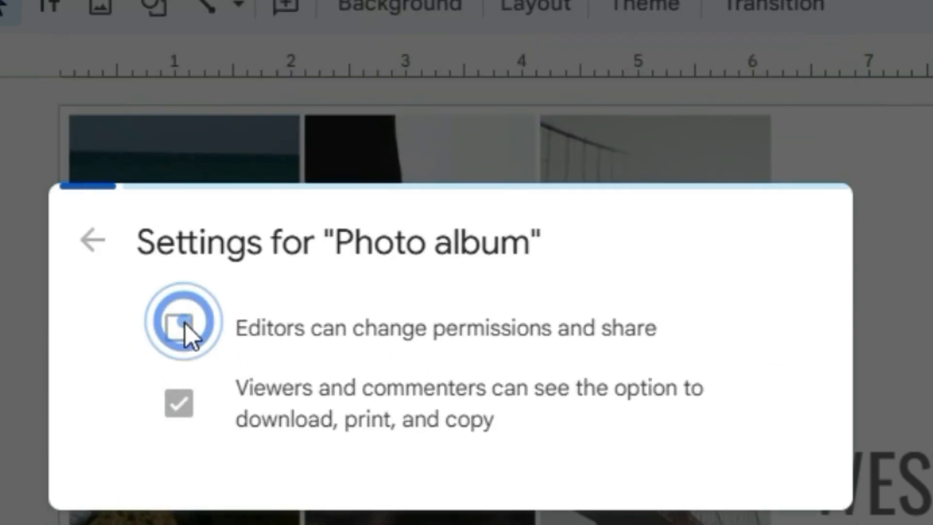
left_click(178, 327)
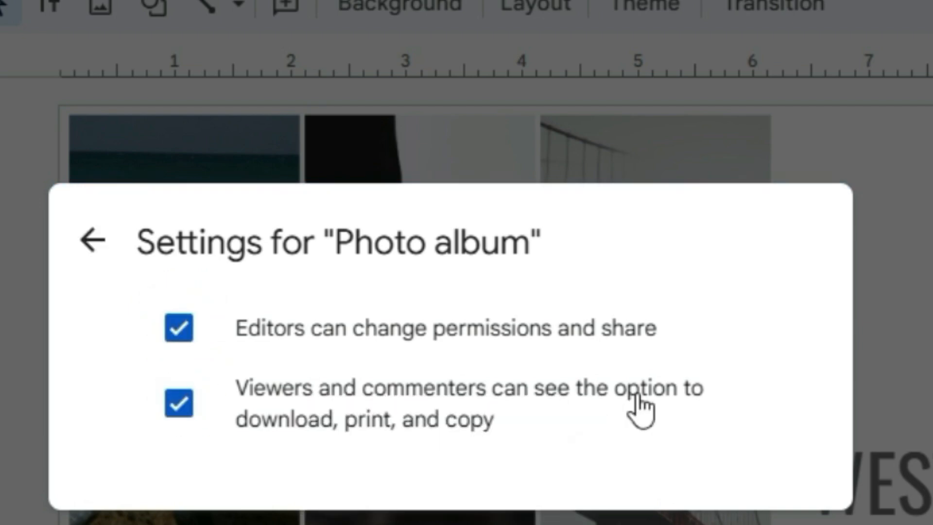
left_click(178, 402)
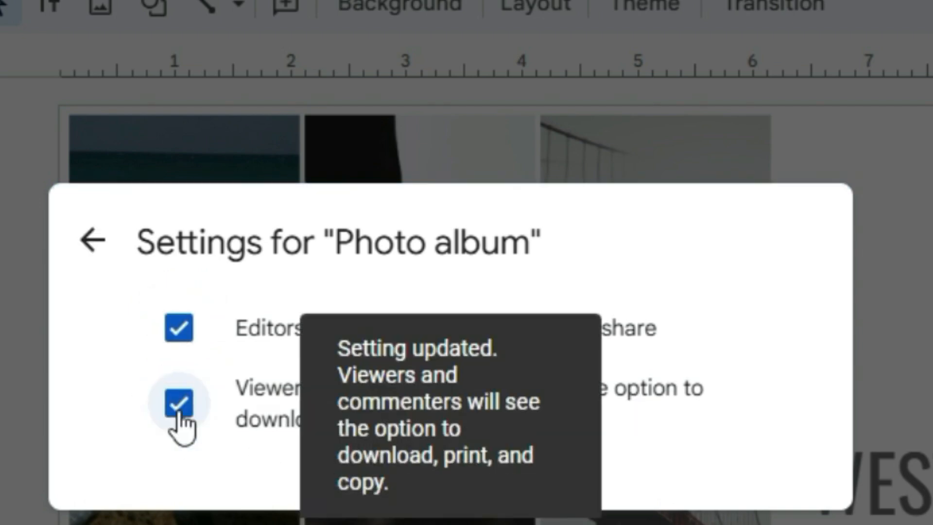
left_click(93, 240)
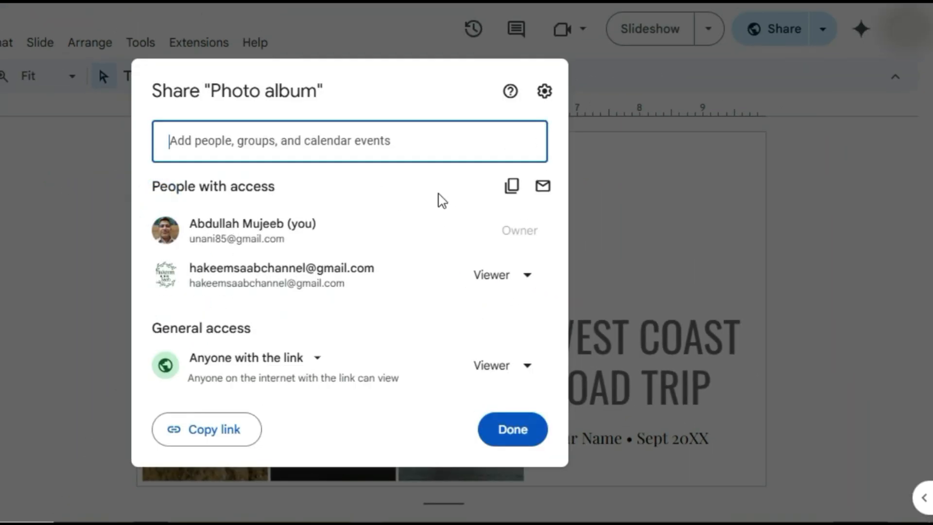
Dismiss the Share dialog with Done and start a new browser tab for the presentation URL
left_click(511, 429)
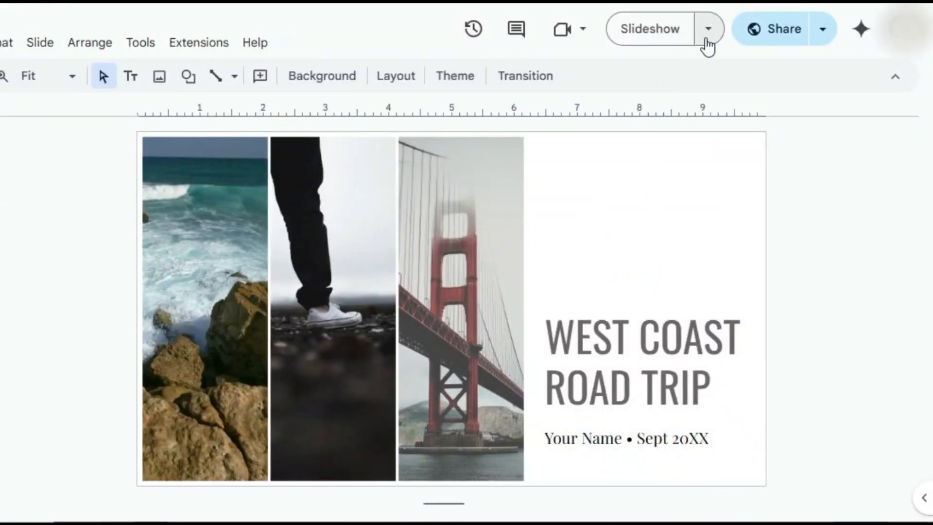
left_click(823, 28)
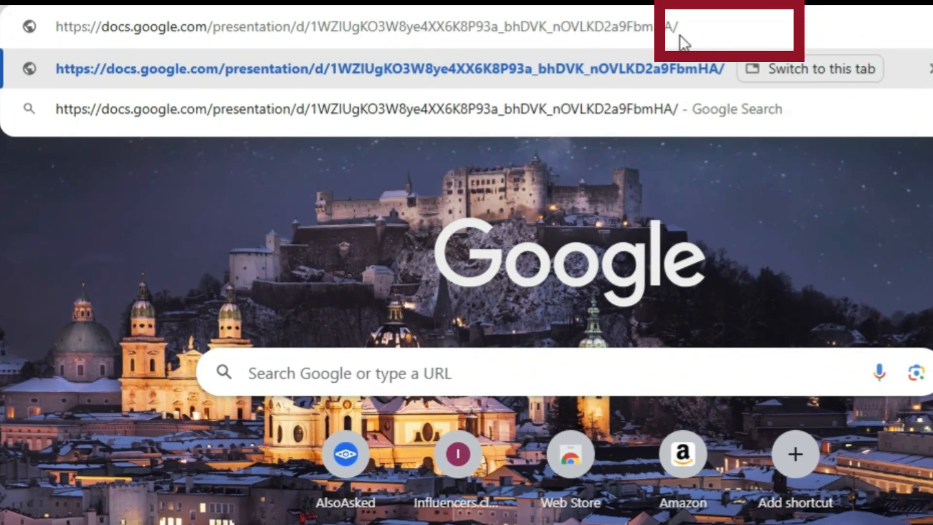
Load the presentation URL ending in /copy to reach the Copy document page, then select the address again
type("/copy")
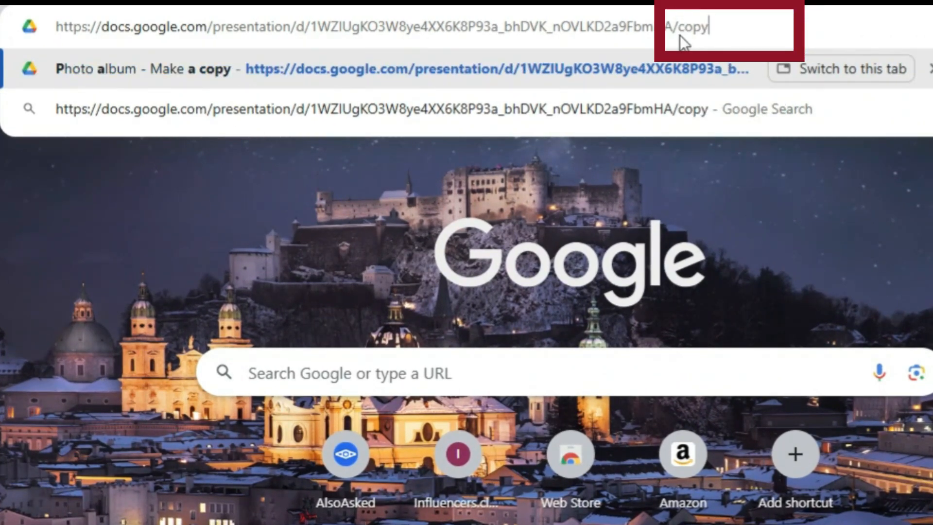
key("Return")
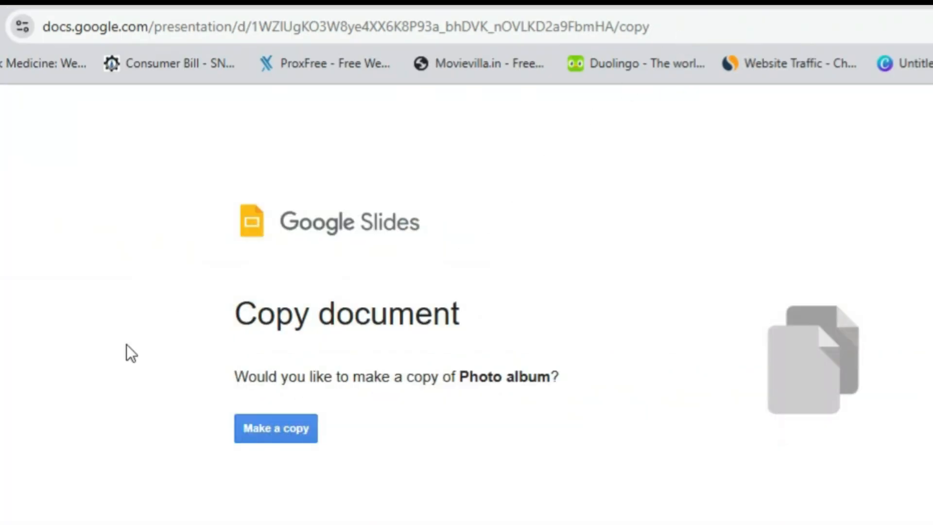
mouse_move(633, 112)
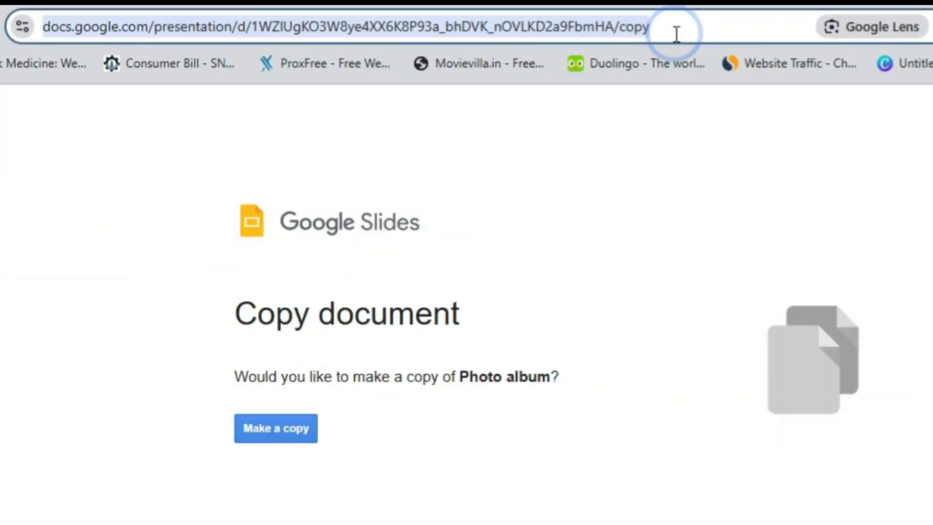
left_click(275, 428)
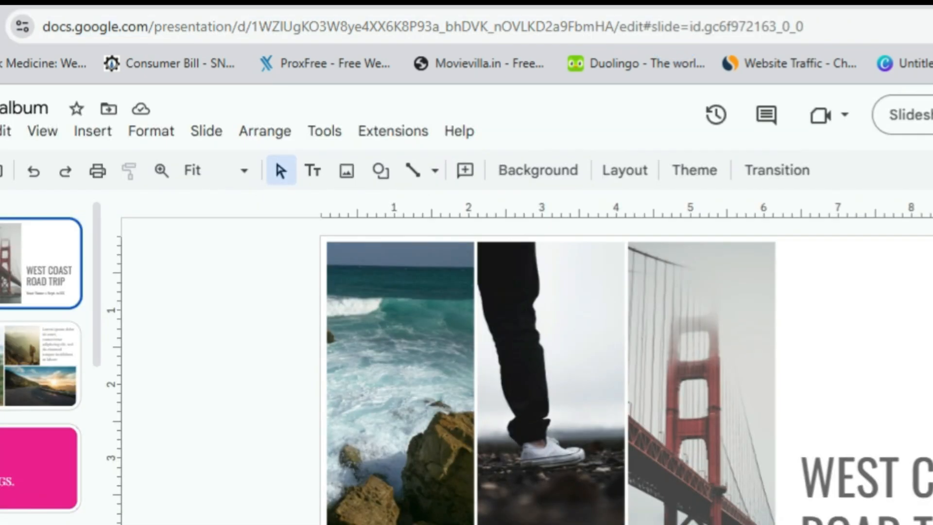
mouse_move(496, 303)
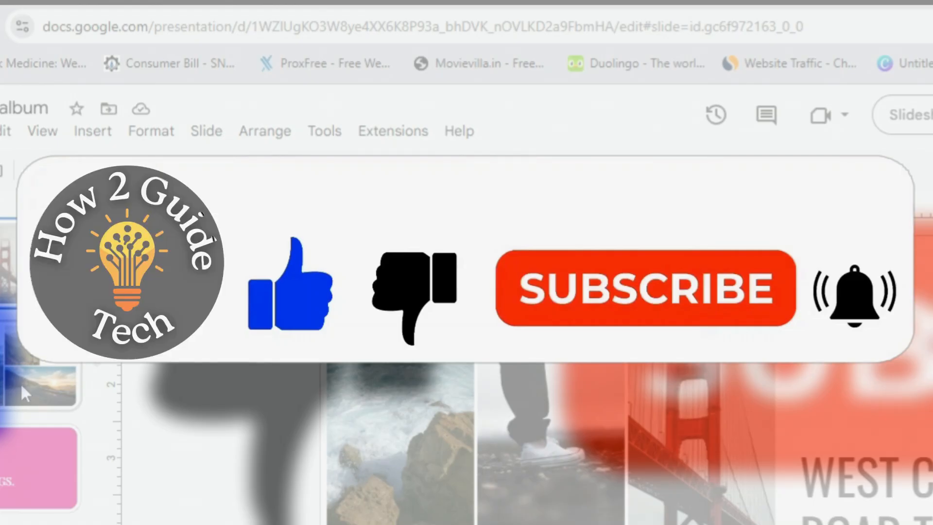
Show the third slide reading "72 hours, 4 humans, 1 car, 3 dogs."
left_click(40, 468)
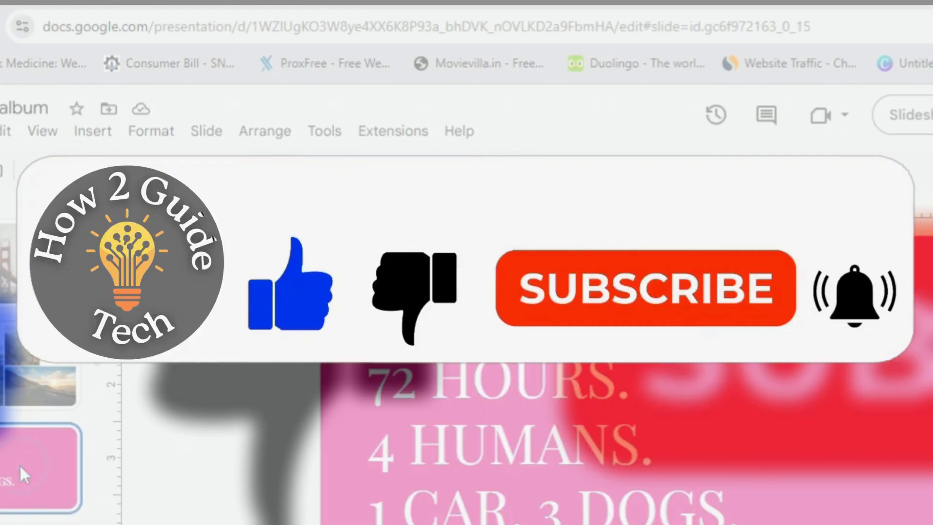